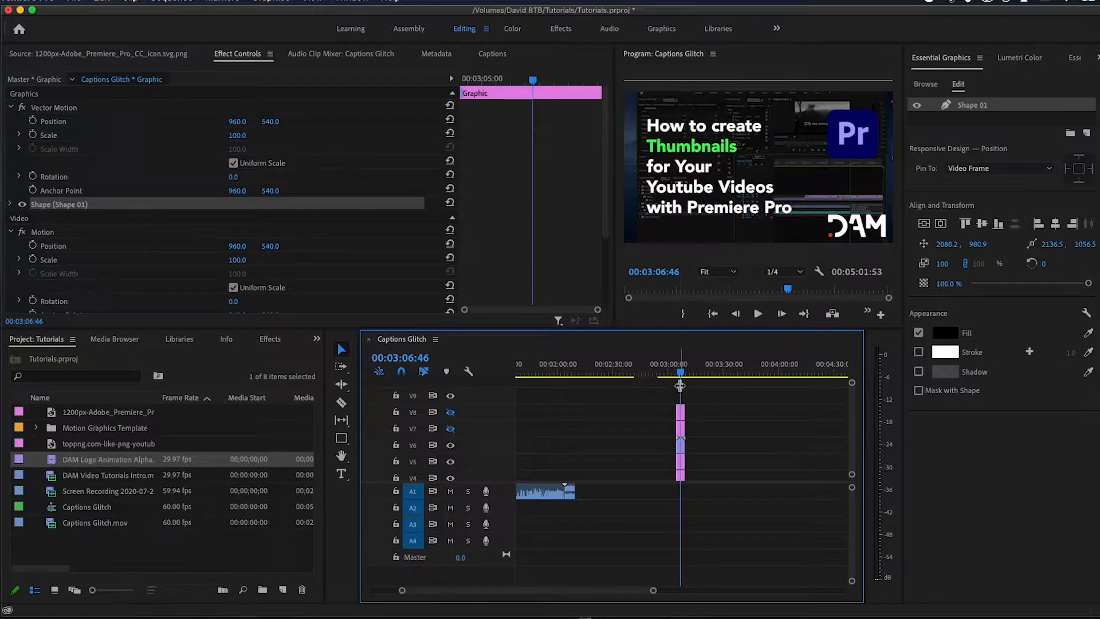
# - Scrub the playhead back and select the Screen Recording clip on V2
pyautogui.moveTo(679, 373); pyautogui.dragTo(643, 374)
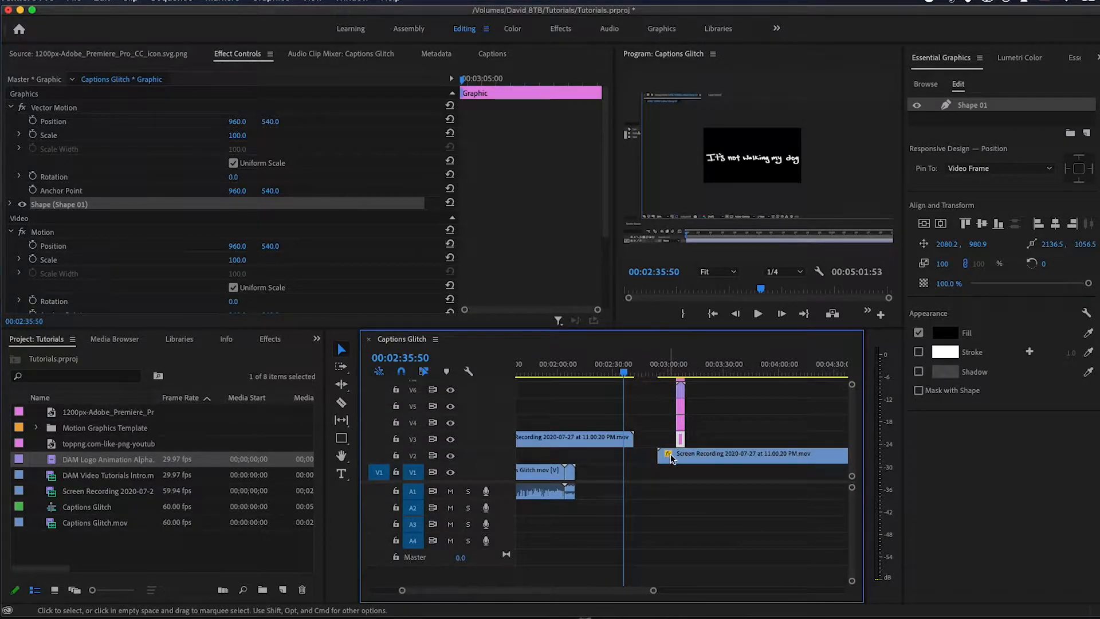
pyautogui.click(734, 372)
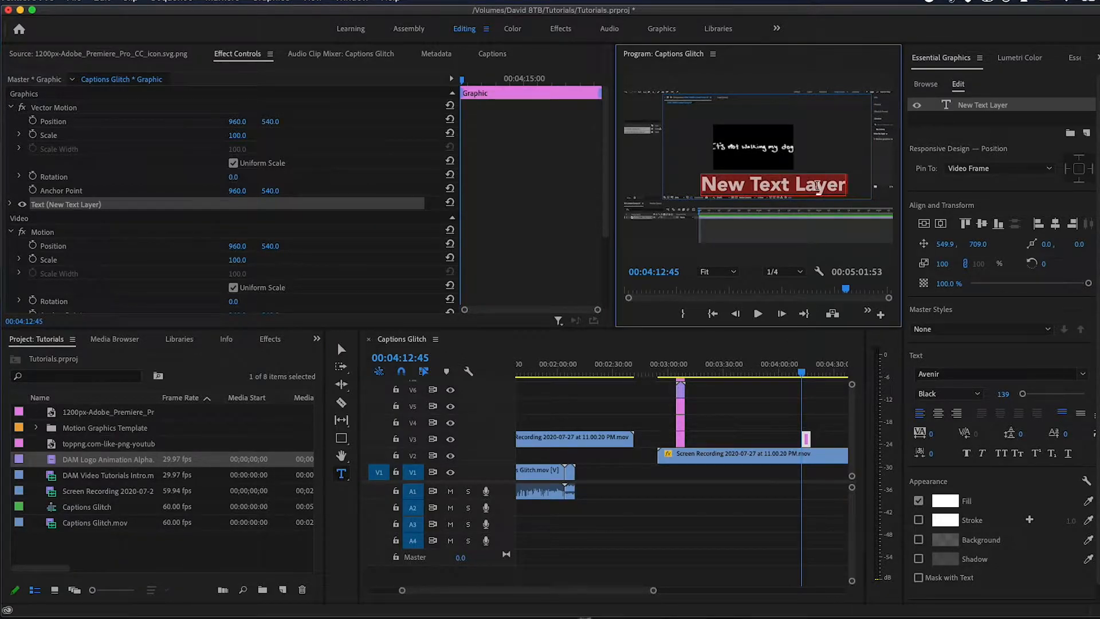
# - Type the title 'How to Create Thumbnails for Youtube Videos in Premiere Pro' with 'Thumbnails' in green, then deselect it
pyautogui.write('How to Create')
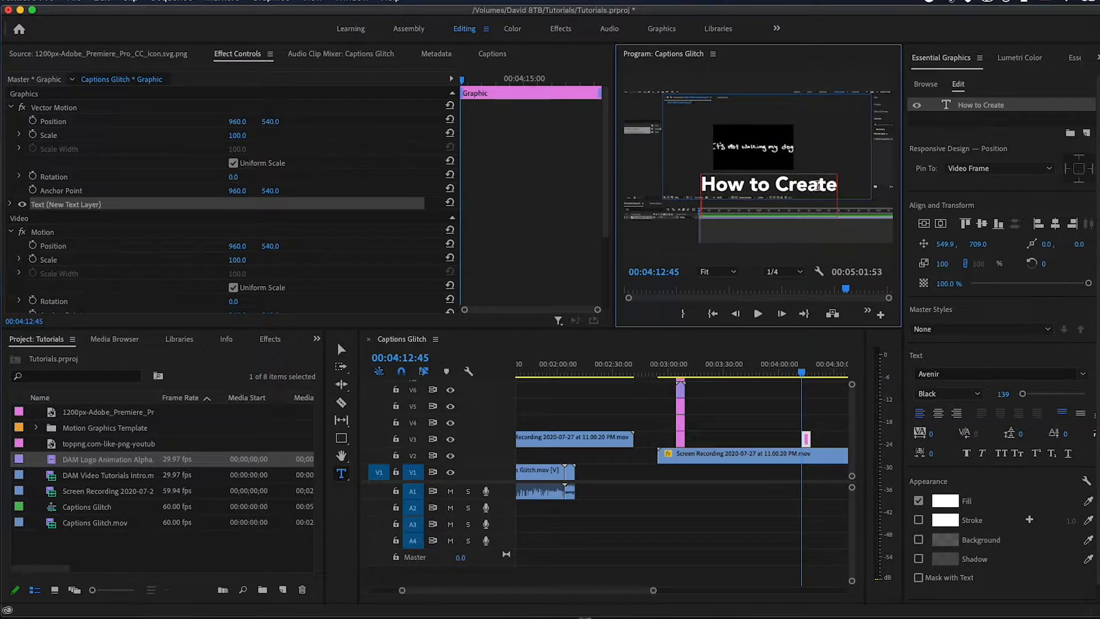
pyautogui.write('Thu')
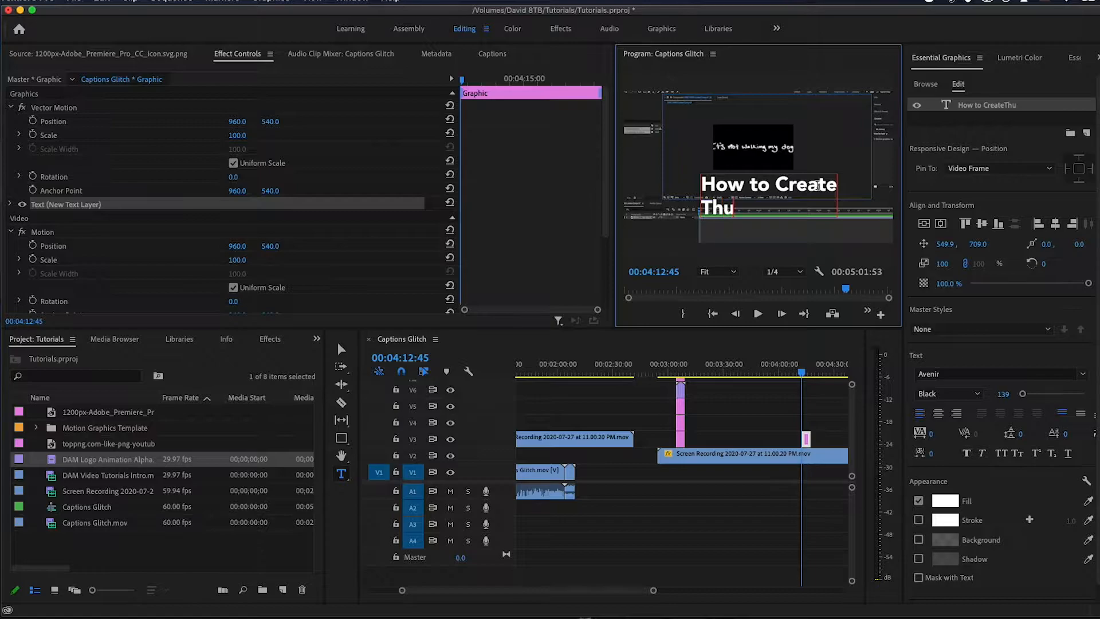
pyautogui.write('mbnails')
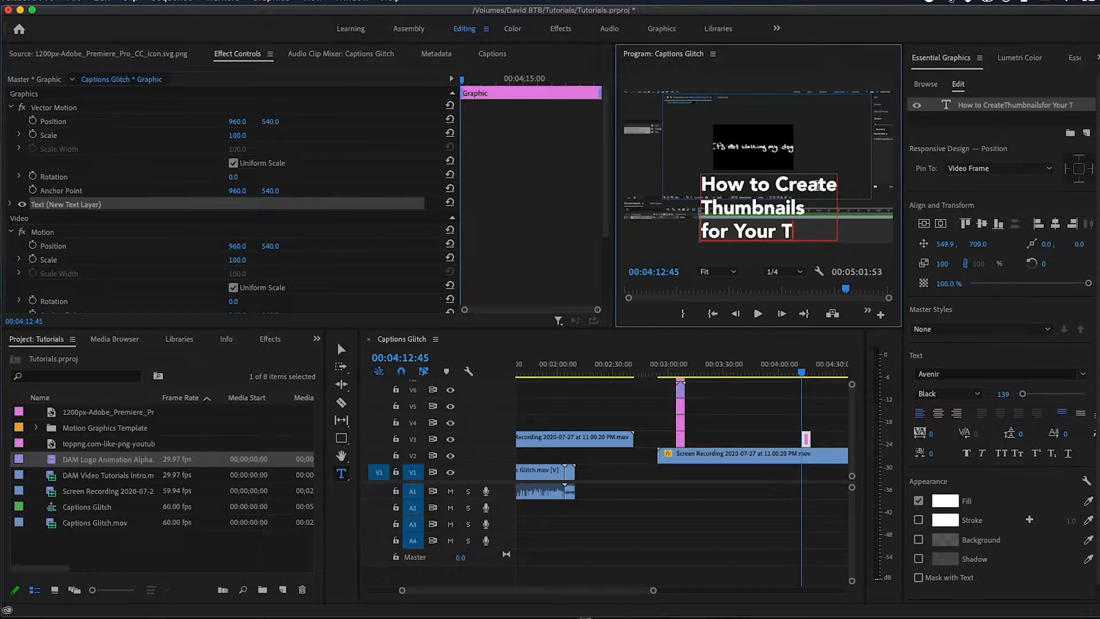
pyautogui.write('Youtube')
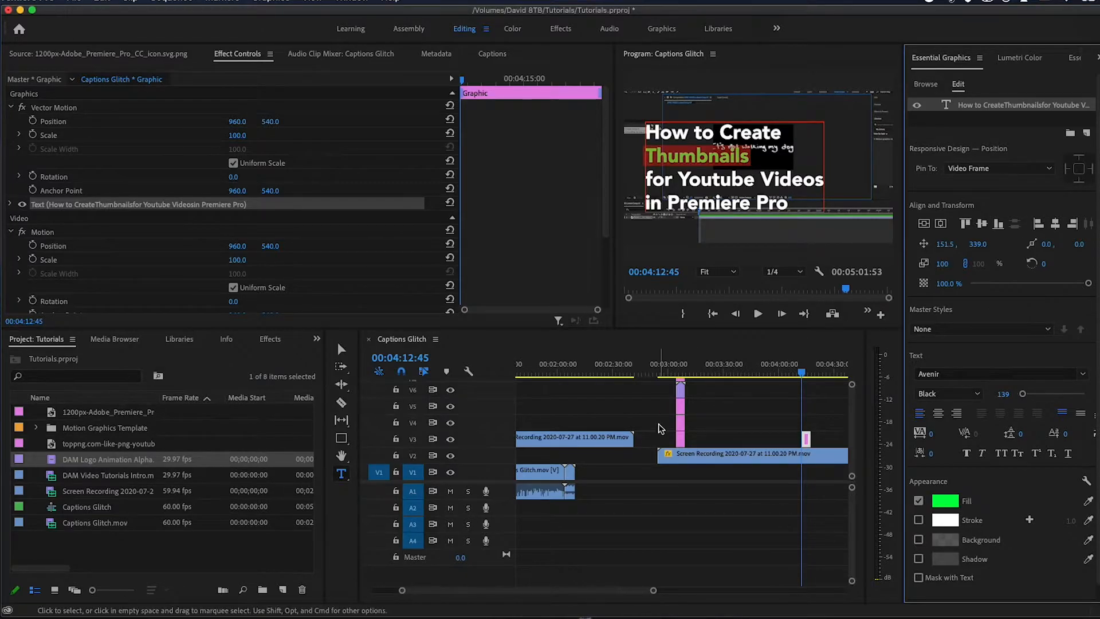
pyautogui.click(678, 174)
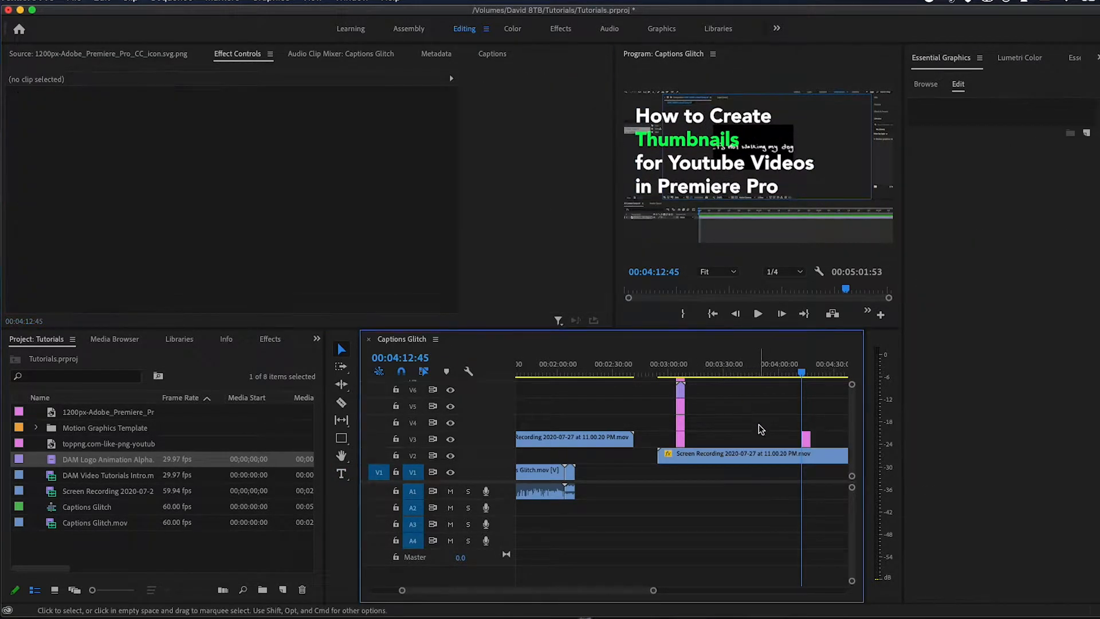
# - Draw a full-frame rectangle and give it a red fill
pyautogui.click(807, 439)
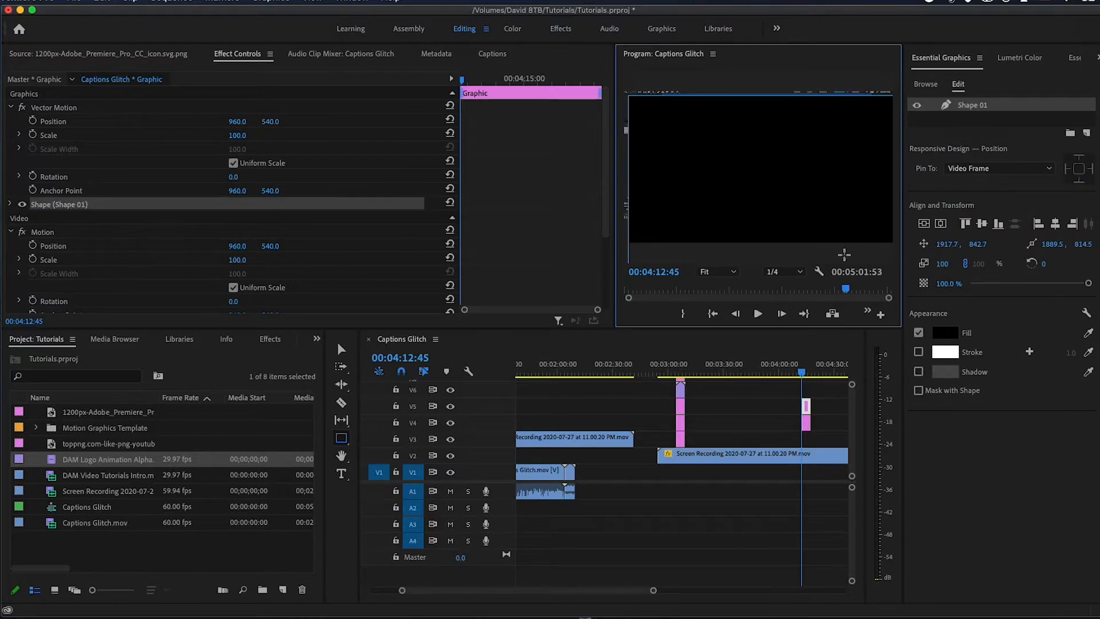
pyautogui.click(944, 333)
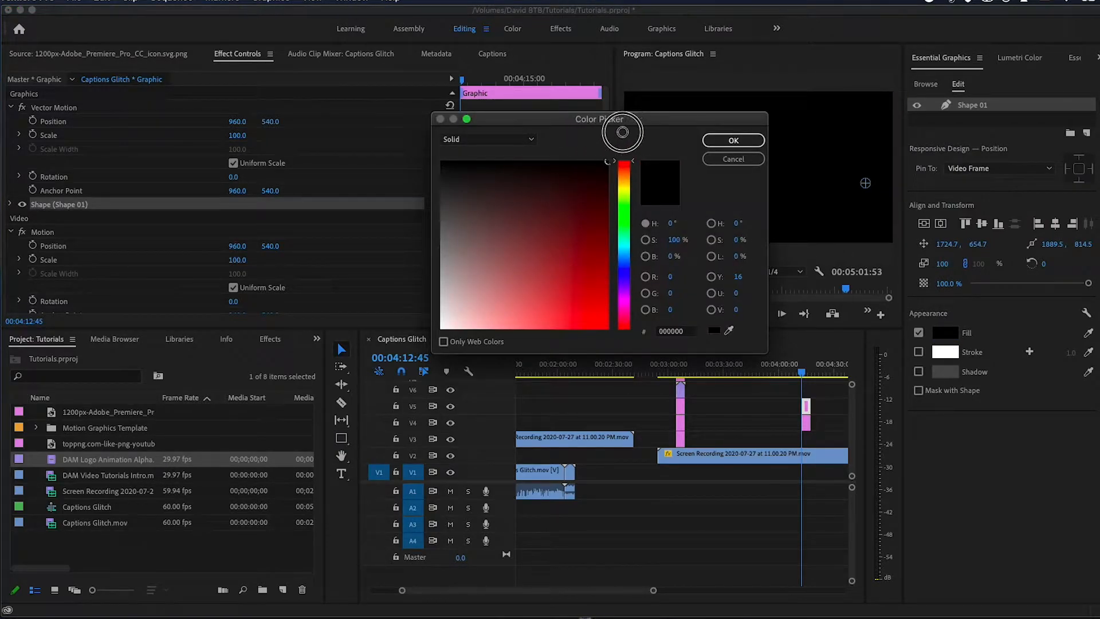
pyautogui.click(582, 307)
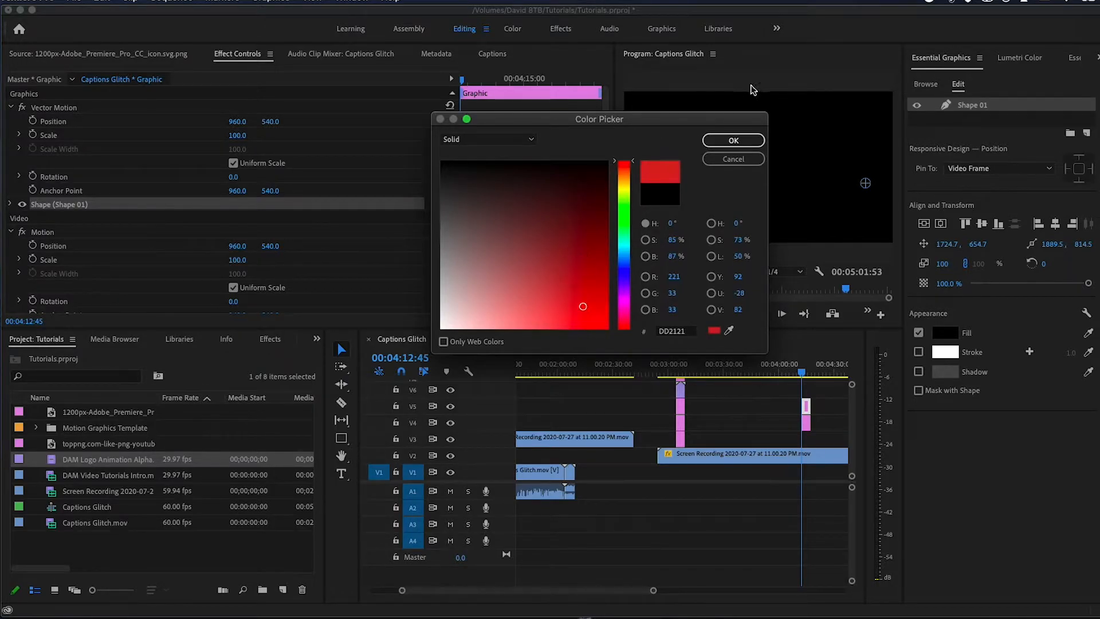
pyautogui.click(732, 140)
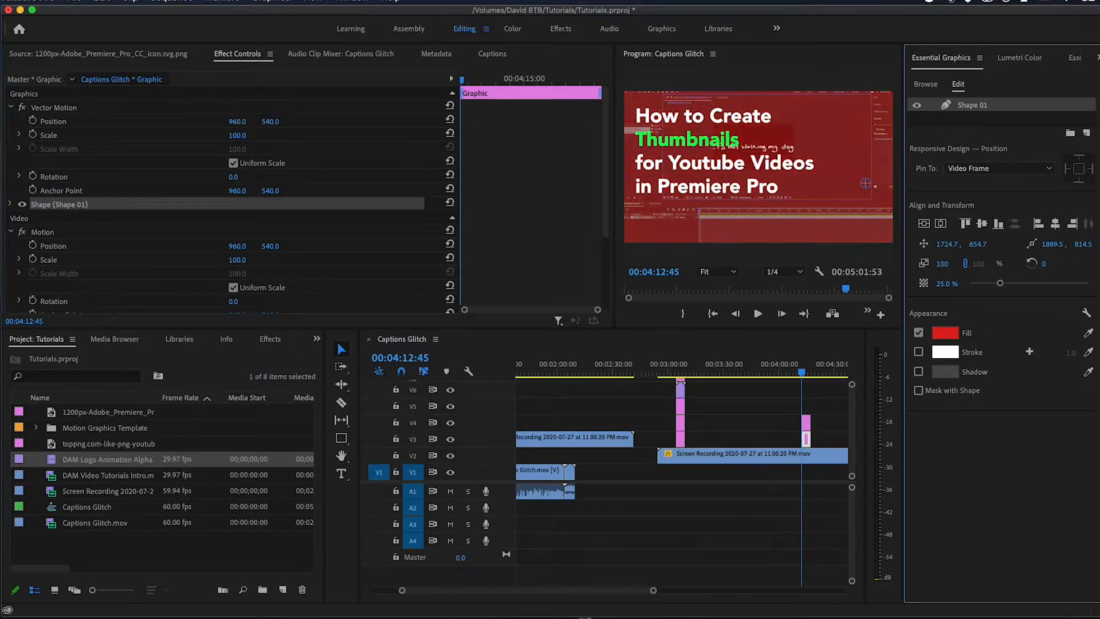
# - Change the rectangle fill to black at 10% opacity to darken the screenshot
pyautogui.click(943, 333)
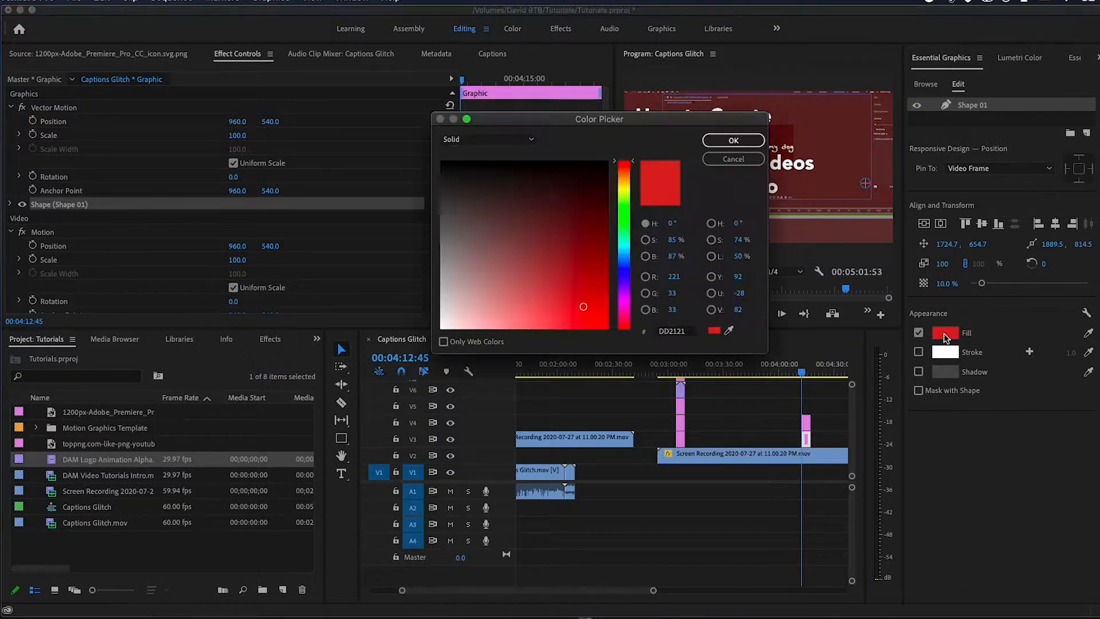
pyautogui.click(732, 140)
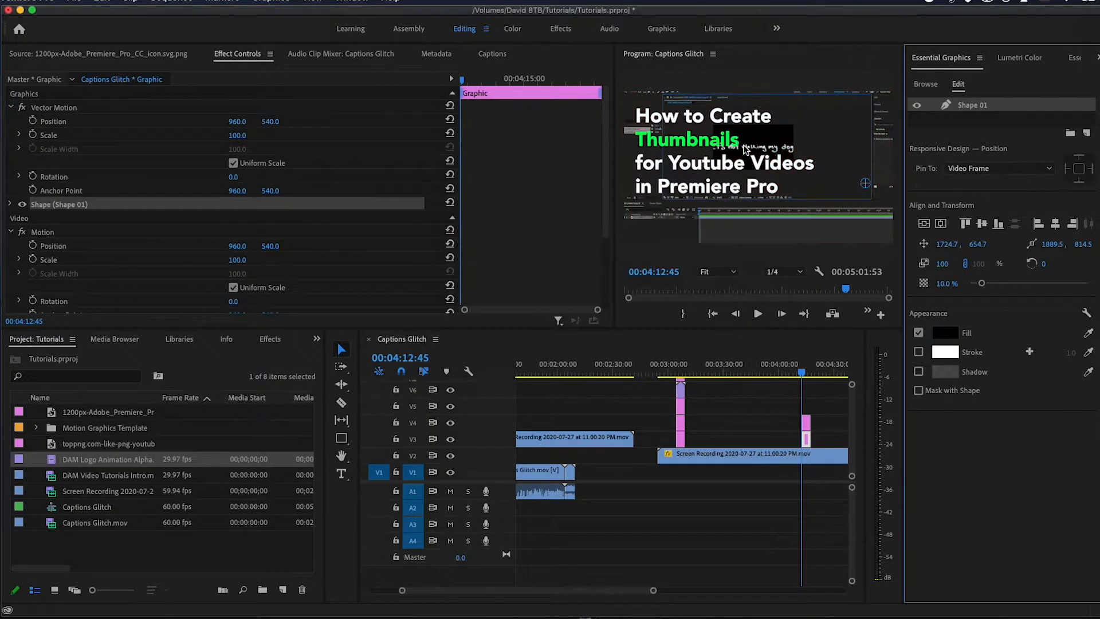
pyautogui.click(945, 332)
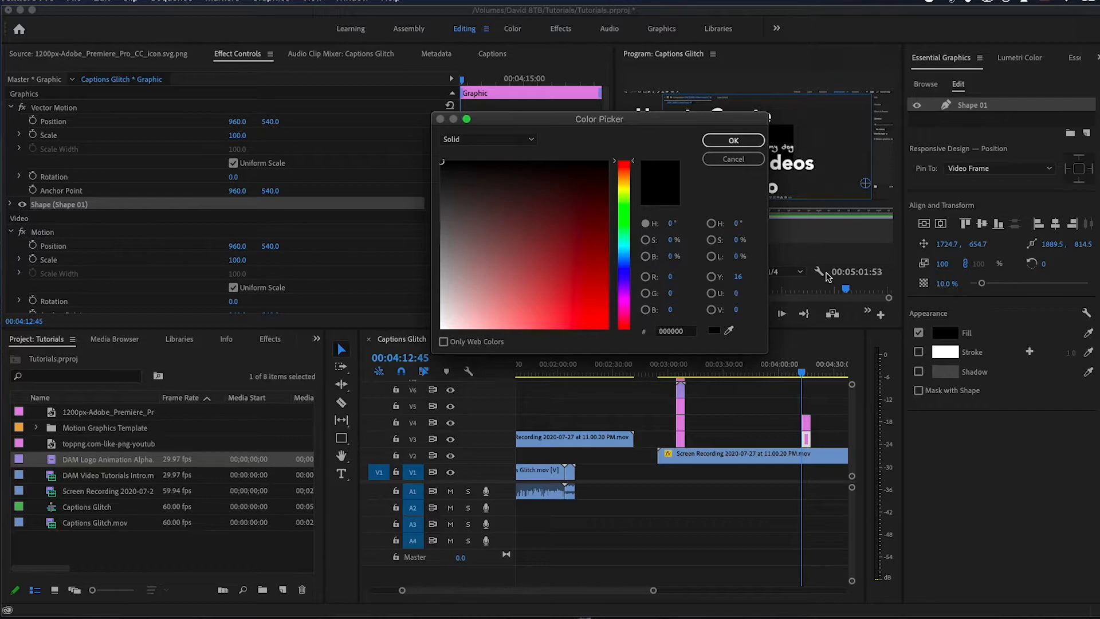
pyautogui.click(733, 140)
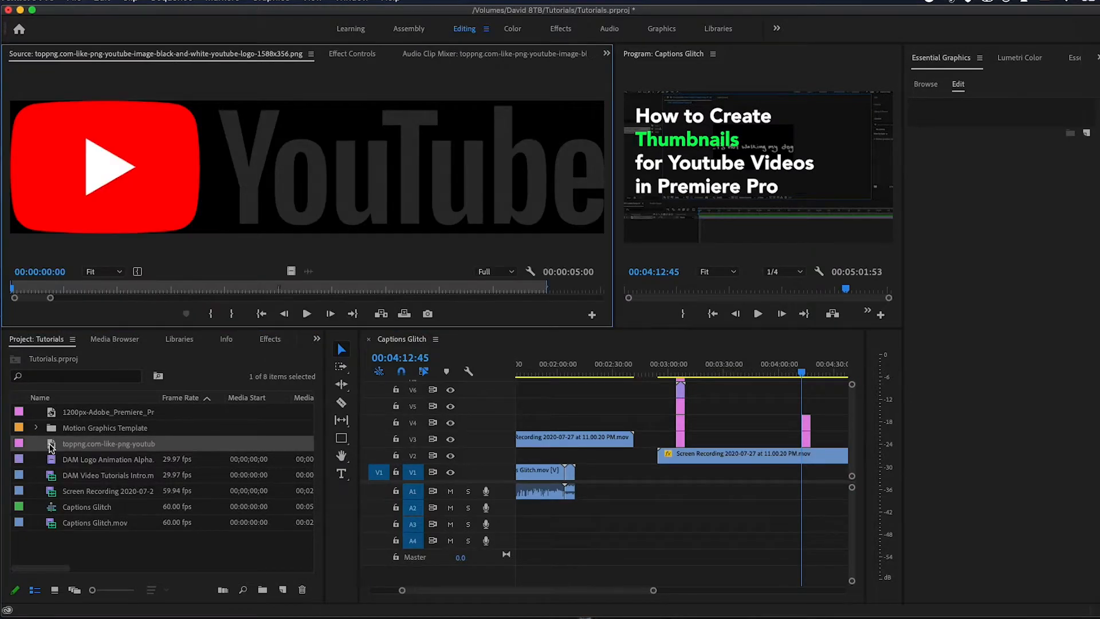
# - Preview the logo PNGs and place the Premiere Pro icon into the thumbnail over the title
pyautogui.click(108, 412)
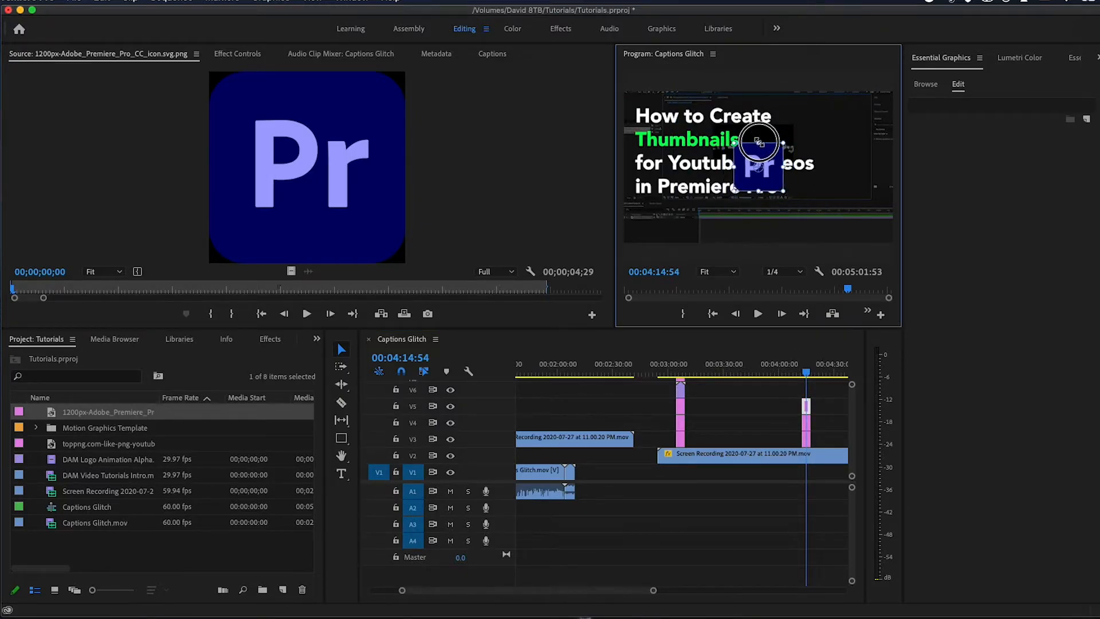
pyautogui.moveTo(758, 155); pyautogui.dragTo(849, 126)
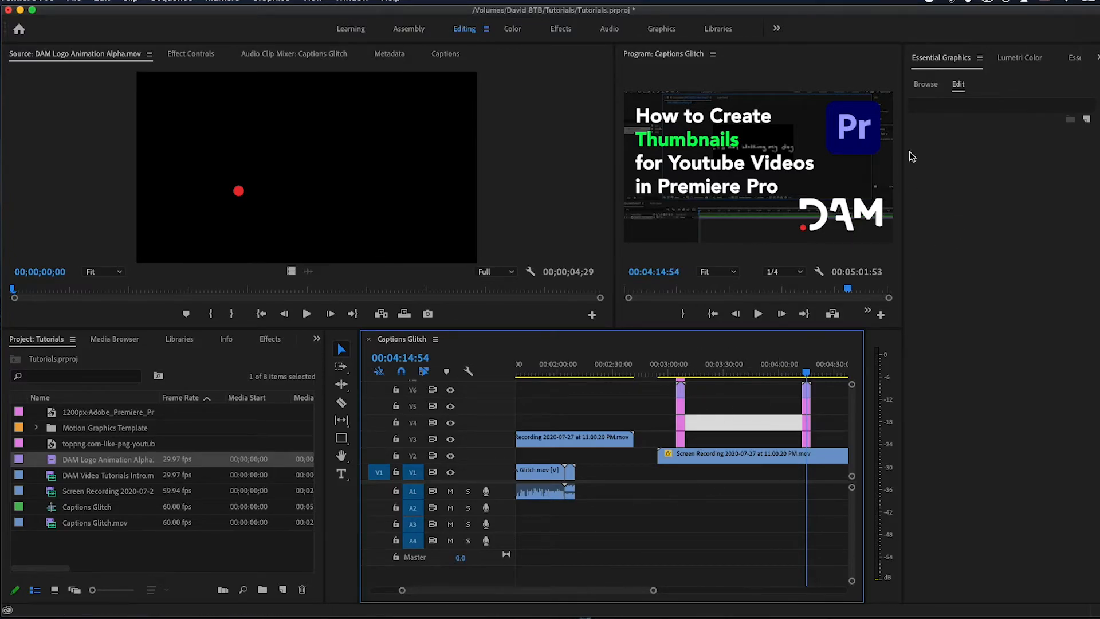
pyautogui.moveTo(342, 474)
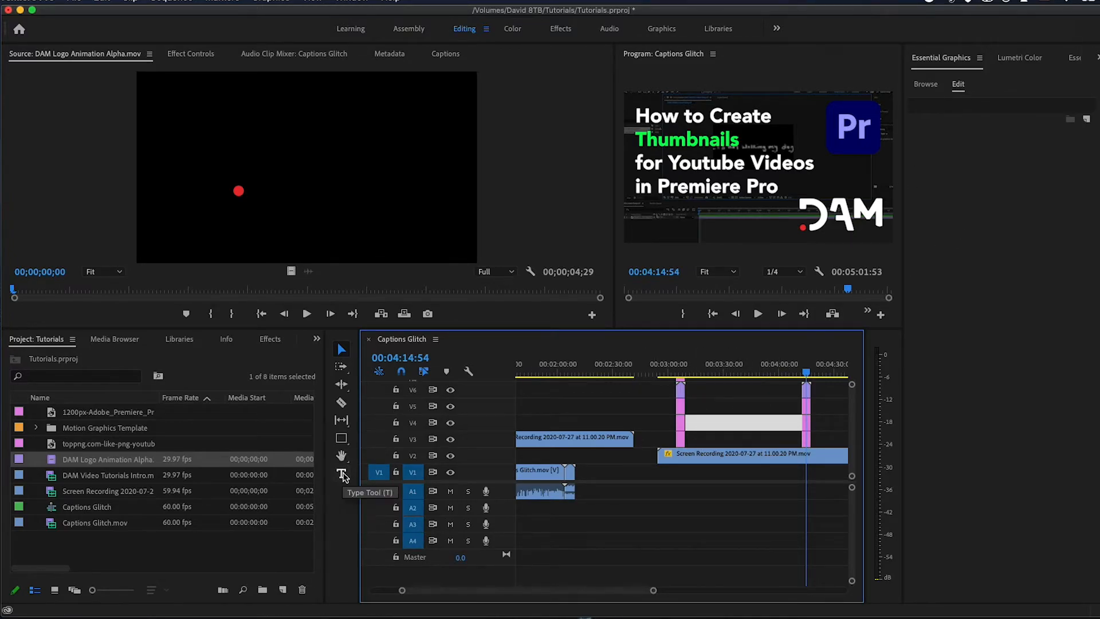
pyautogui.moveTo(342, 438)
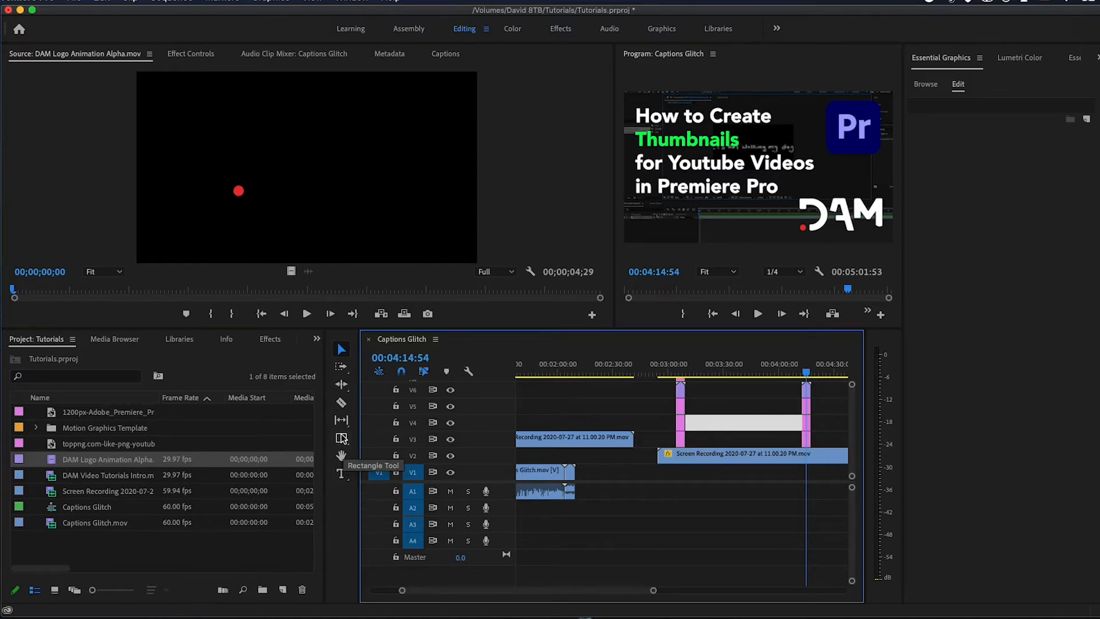